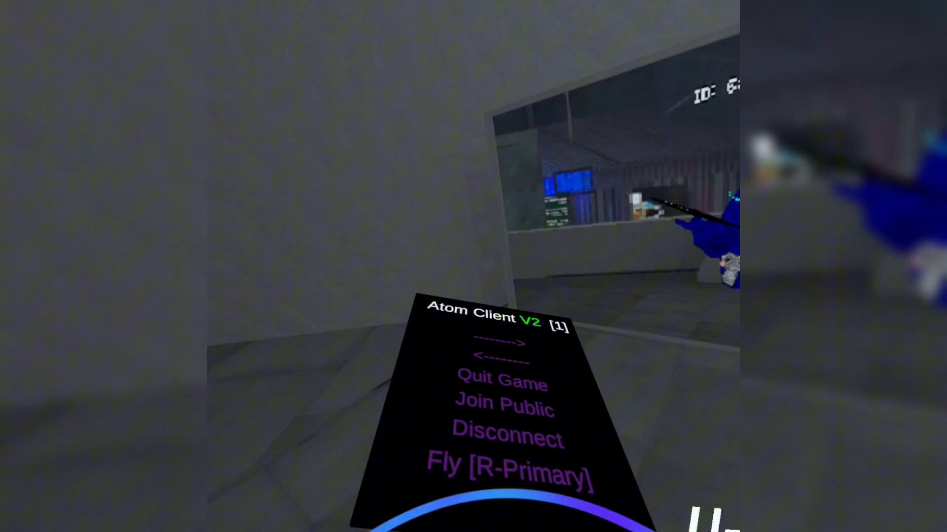
- Toggle on Fly [R-Primary] in the Atom Client V2 mod menu
click(509, 473)
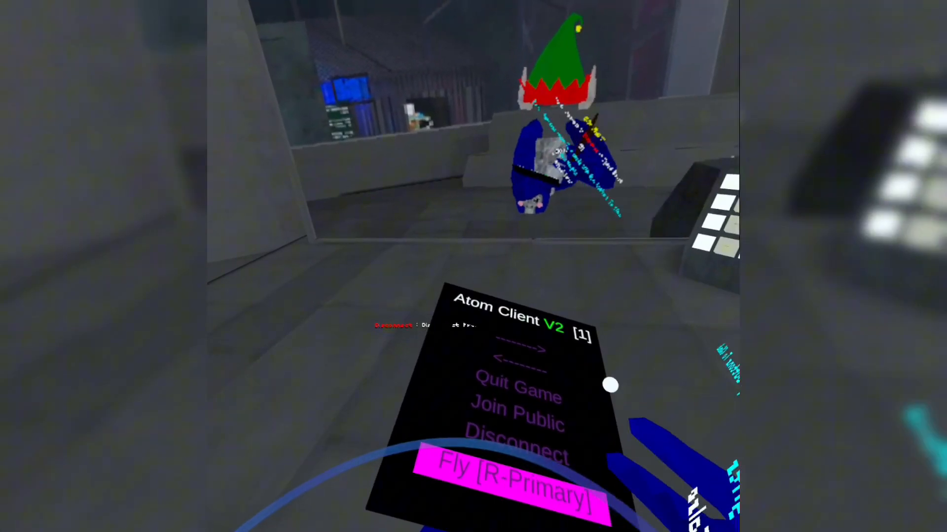